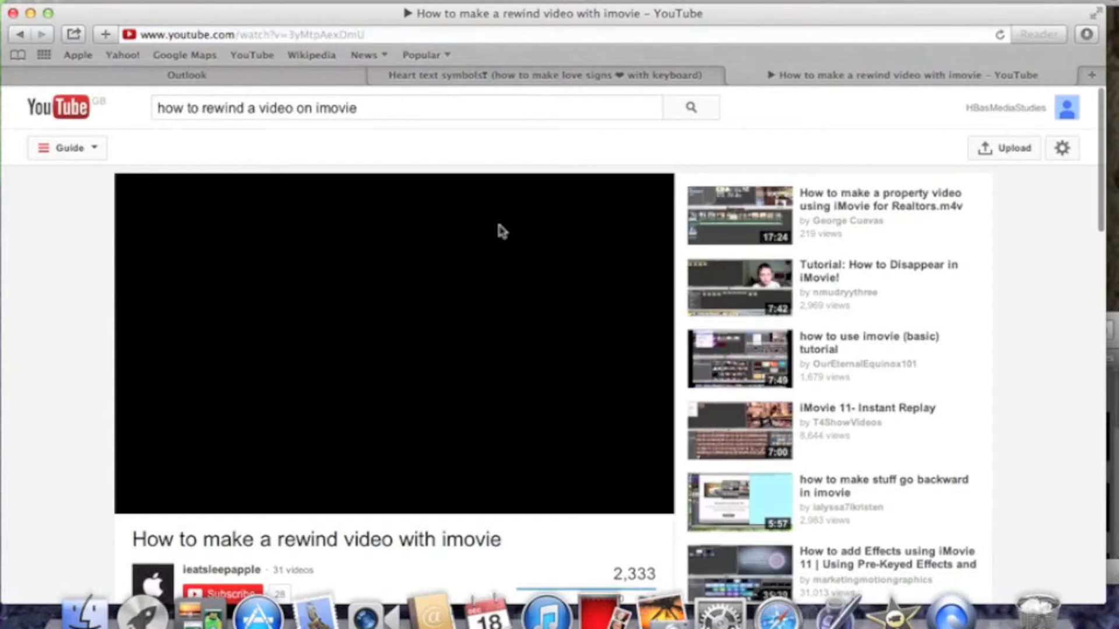
Show the clip's Video adjustments in the Inspector and nudge the Brightness slider
{"action": "left_click", "coordinate": [393, 342]}
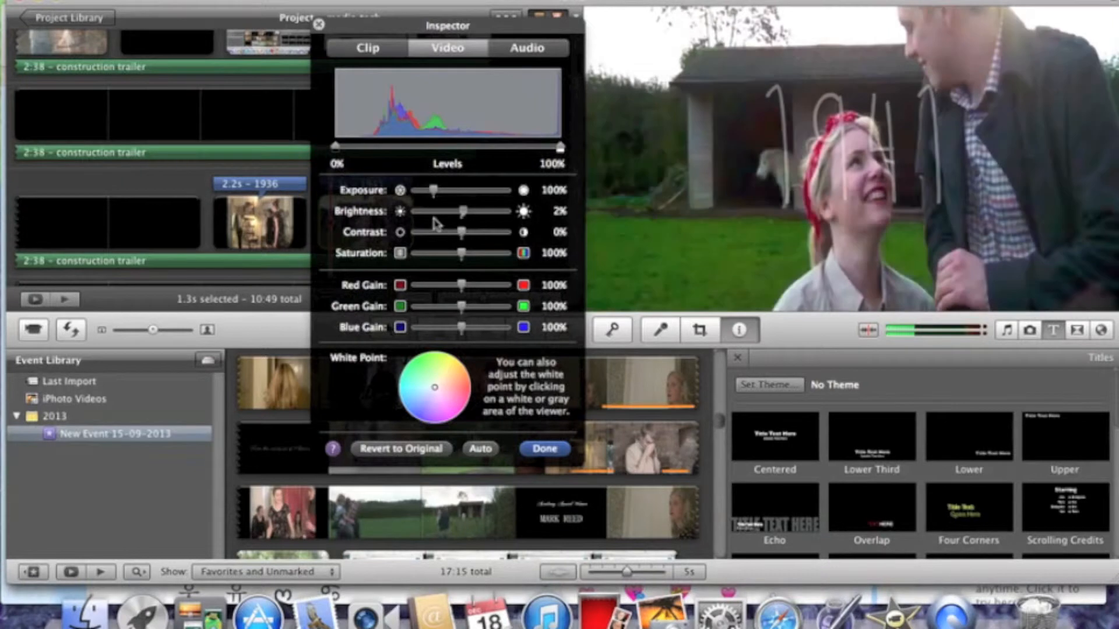
{"action": "left_click_drag", "start_coordinate": [463, 211], "coordinate": [446, 211]}
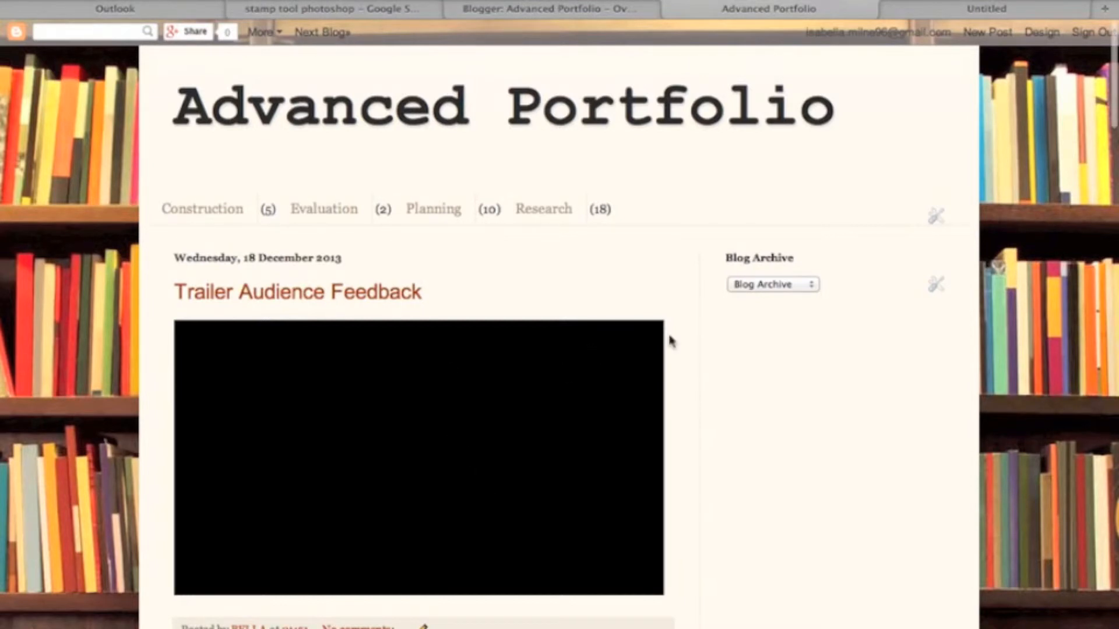
Scroll down the Advanced Portfolio blog past the evaluation posts to the Making the Ratings Tile post
{"action": "scroll", "scroll_direction": "down", "scroll_amount": 3}
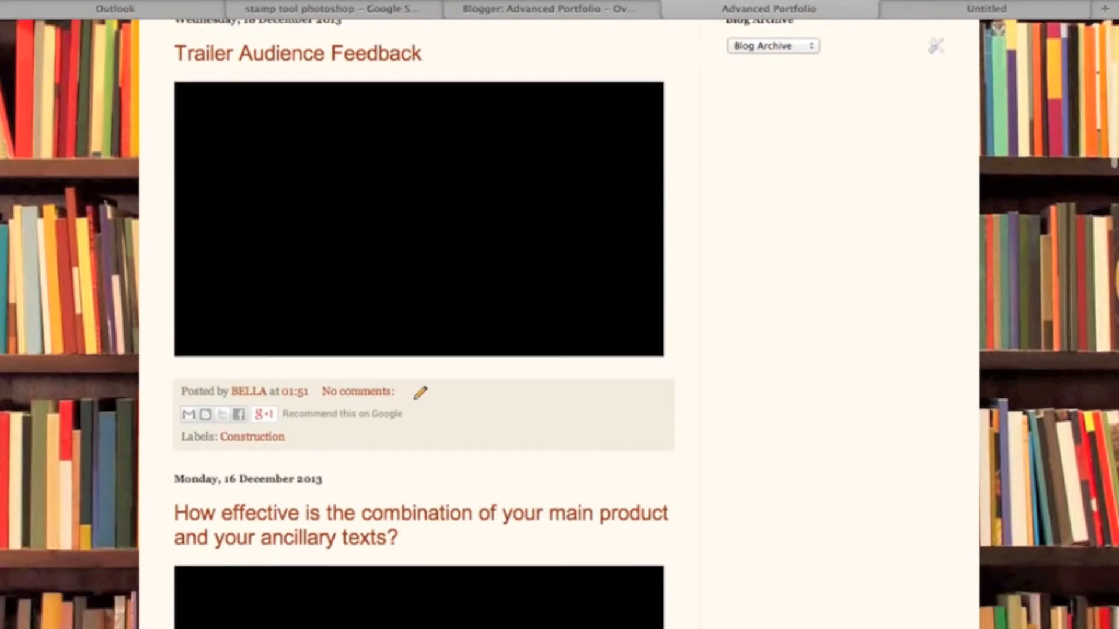
{"action": "scroll", "scroll_direction": "down", "scroll_amount": 3}
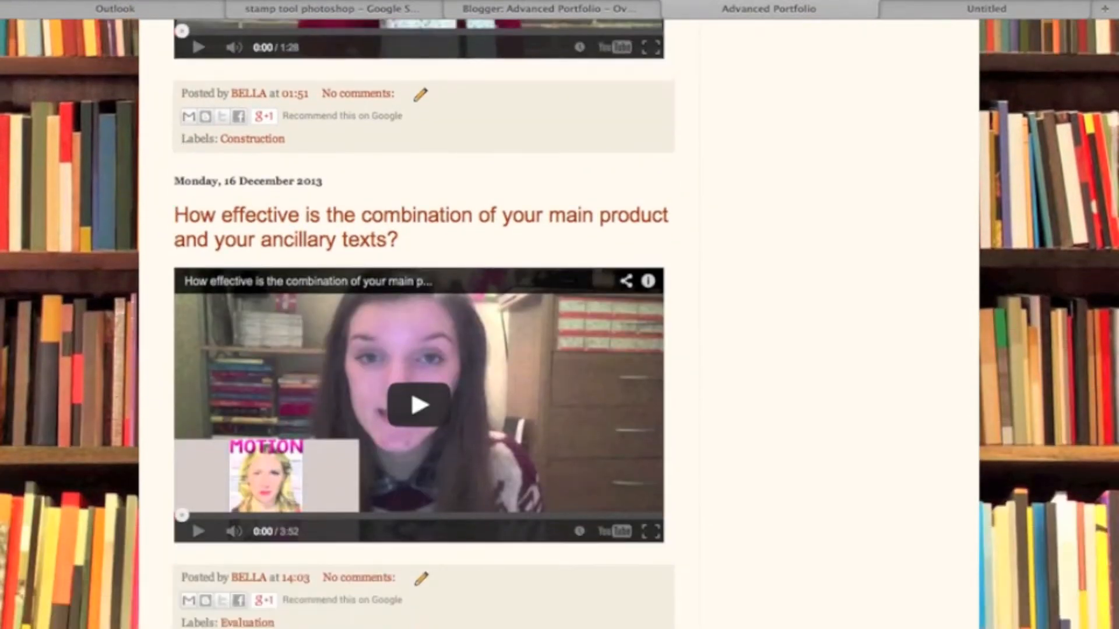
{"action": "scroll", "scroll_direction": "down", "scroll_amount": 3}
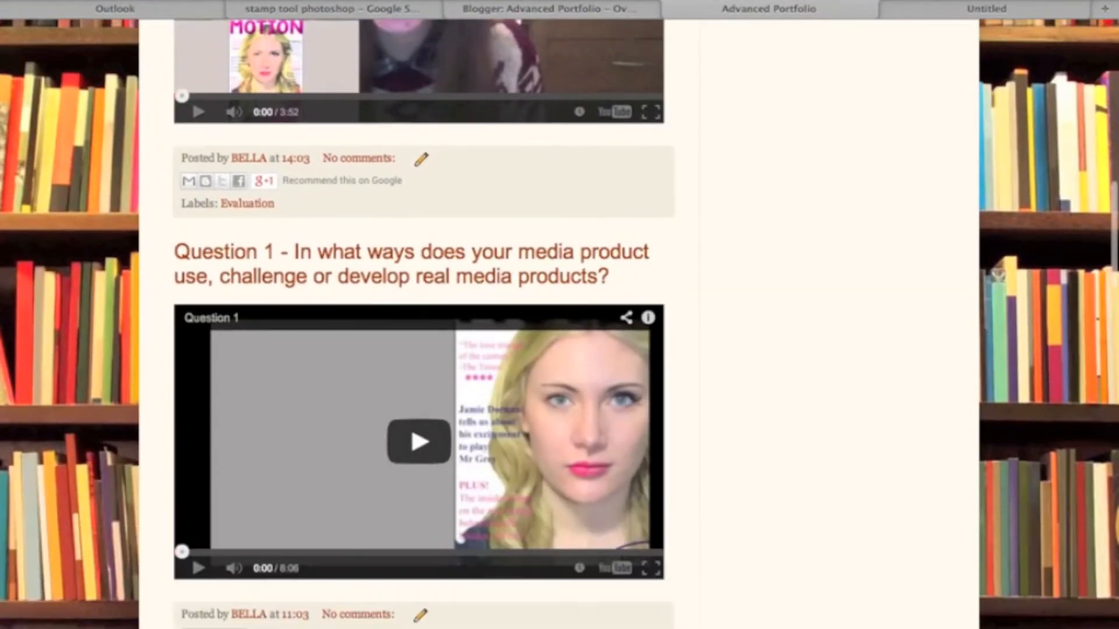
{"action": "scroll", "scroll_direction": "down", "scroll_amount": 3}
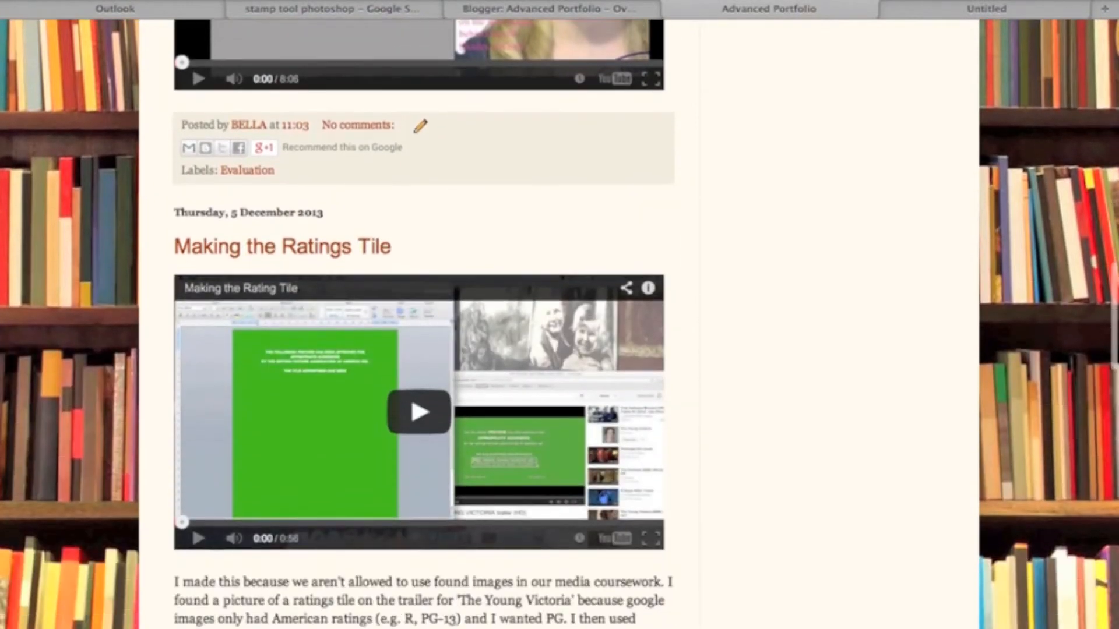
{"action": "scroll", "scroll_direction": "down", "scroll_amount": 3}
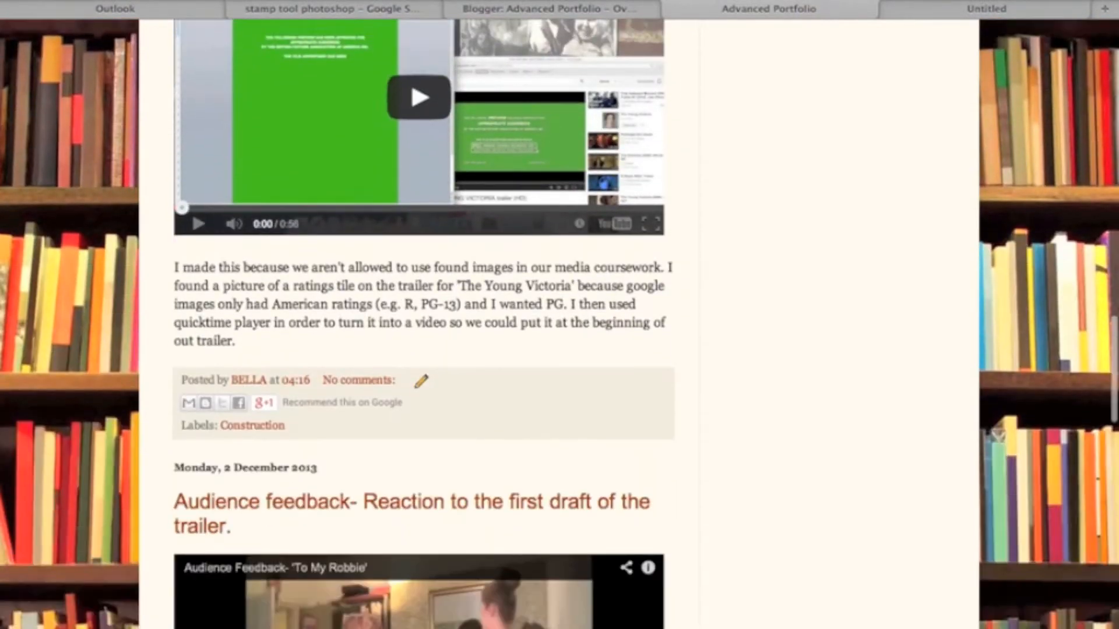
{"action": "scroll", "scroll_direction": "down", "scroll_amount": 3}
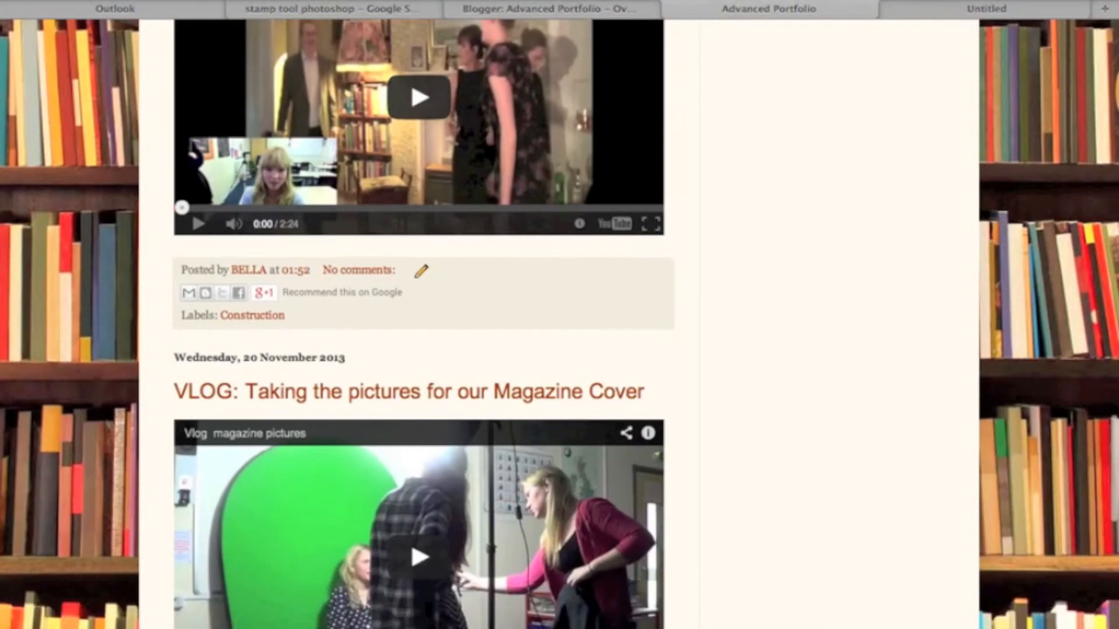
{"action": "scroll", "scroll_direction": "down", "scroll_amount": 3}
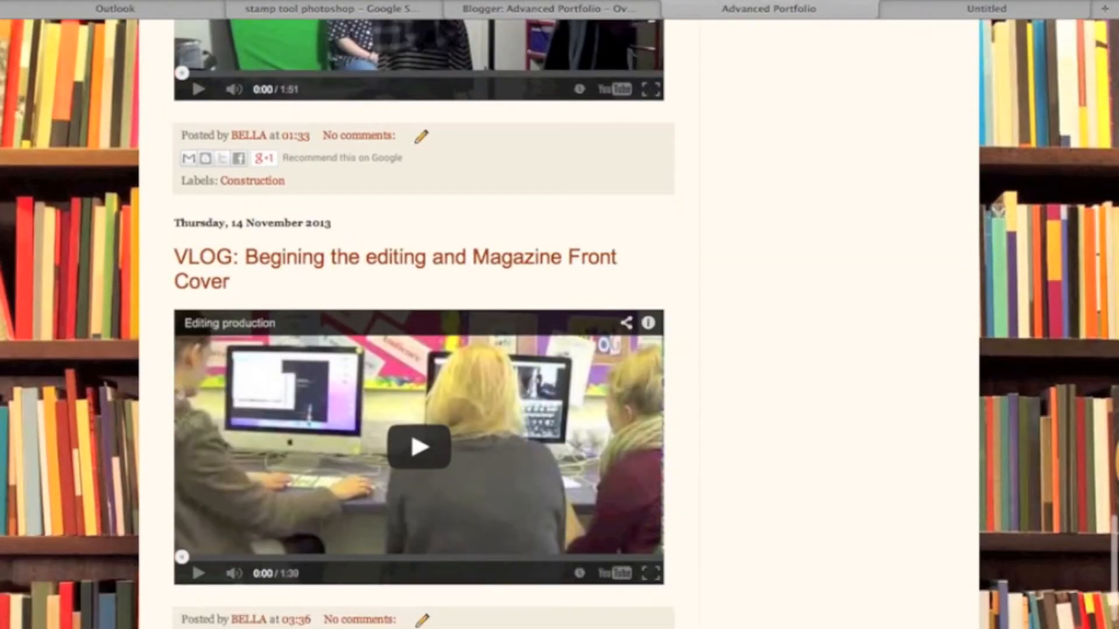
{"action": "scroll", "scroll_direction": "down", "scroll_amount": 3}
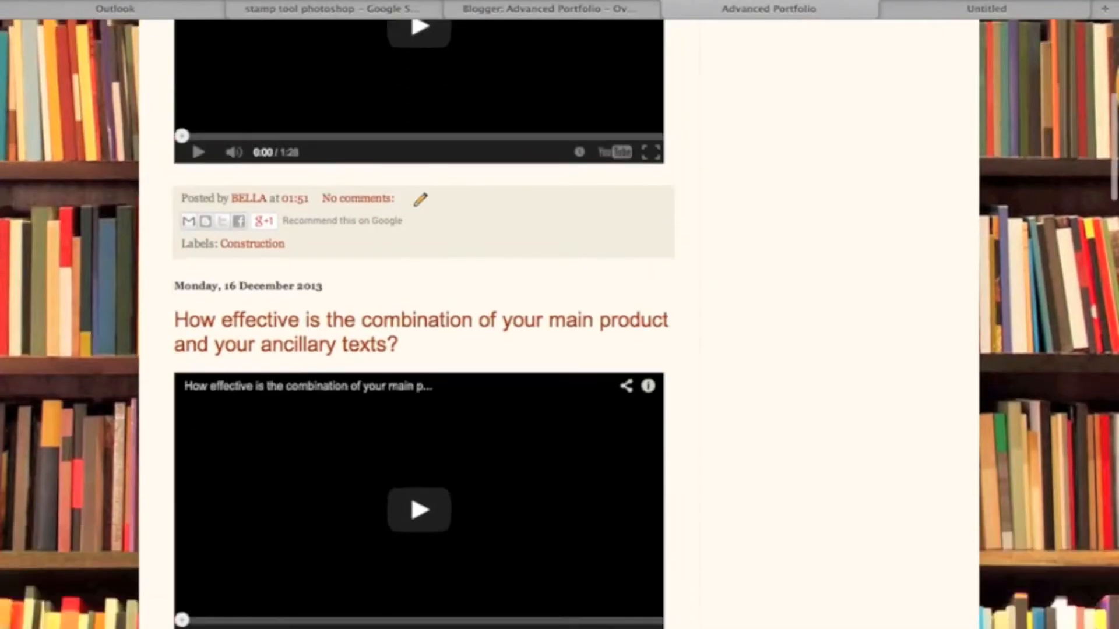
{"action": "scroll", "scroll_direction": "down", "scroll_amount": 3}
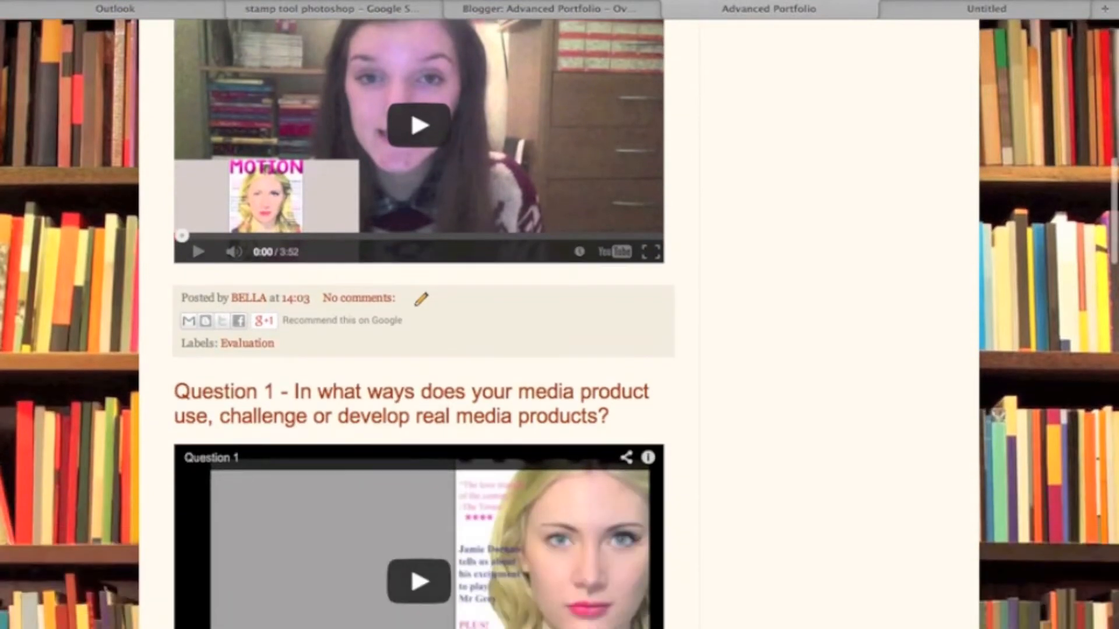
{"action": "scroll", "scroll_direction": "down", "scroll_amount": 3}
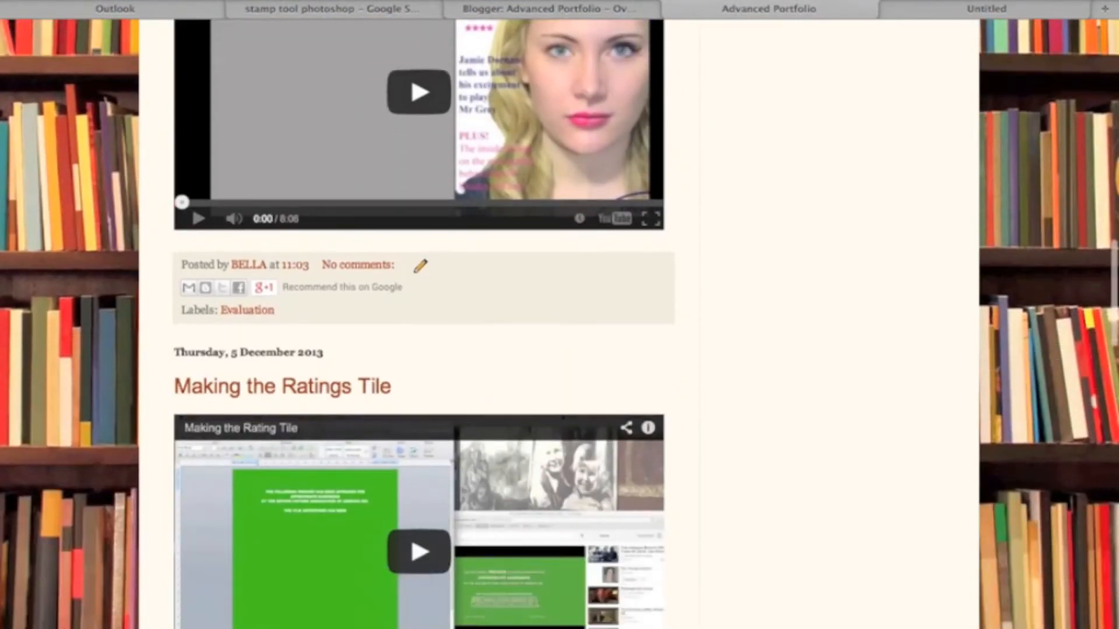
{"action": "scroll", "scroll_direction": "down", "scroll_amount": 3}
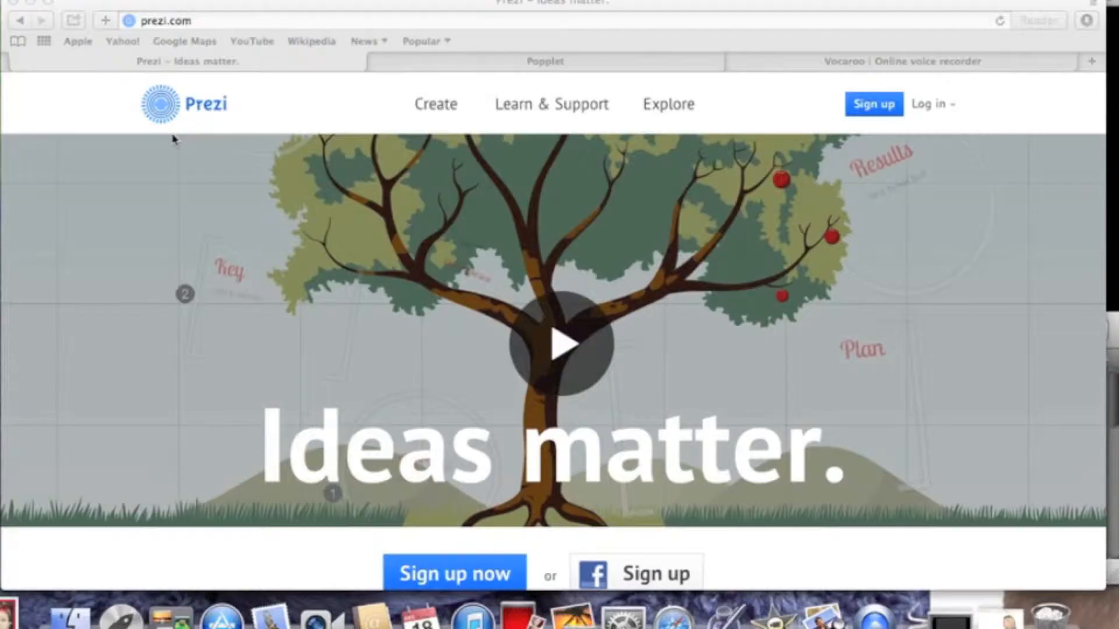
Visit the Vocaroo, Prezi and Popplet pages in turn, ending on the Popplet homepage
{"action": "left_click", "coordinate": [902, 61]}
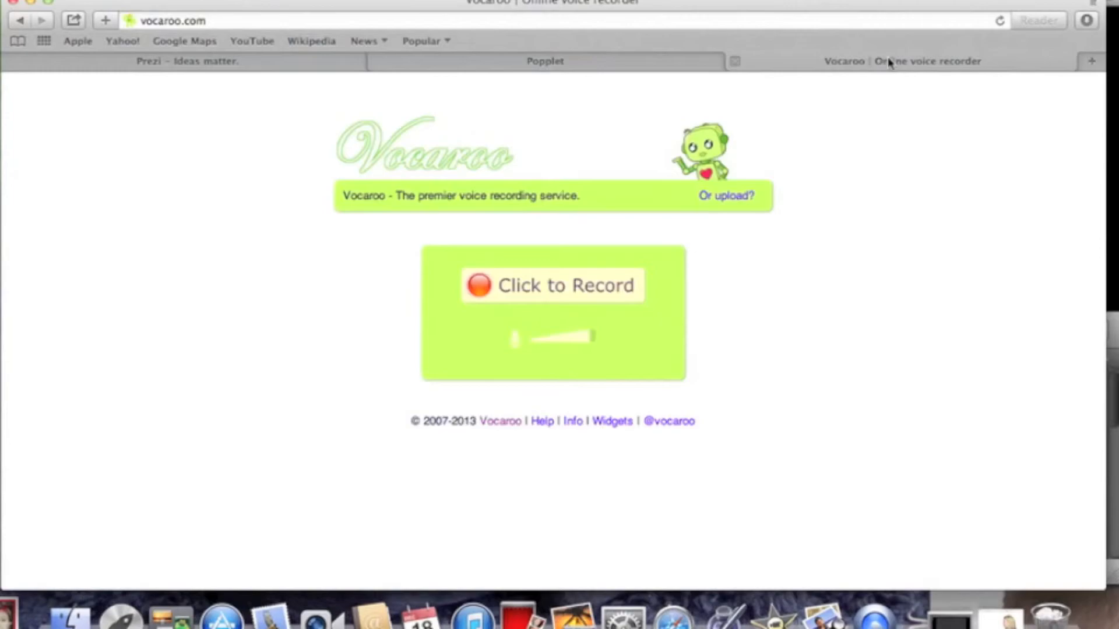
{"action": "left_click", "coordinate": [186, 60]}
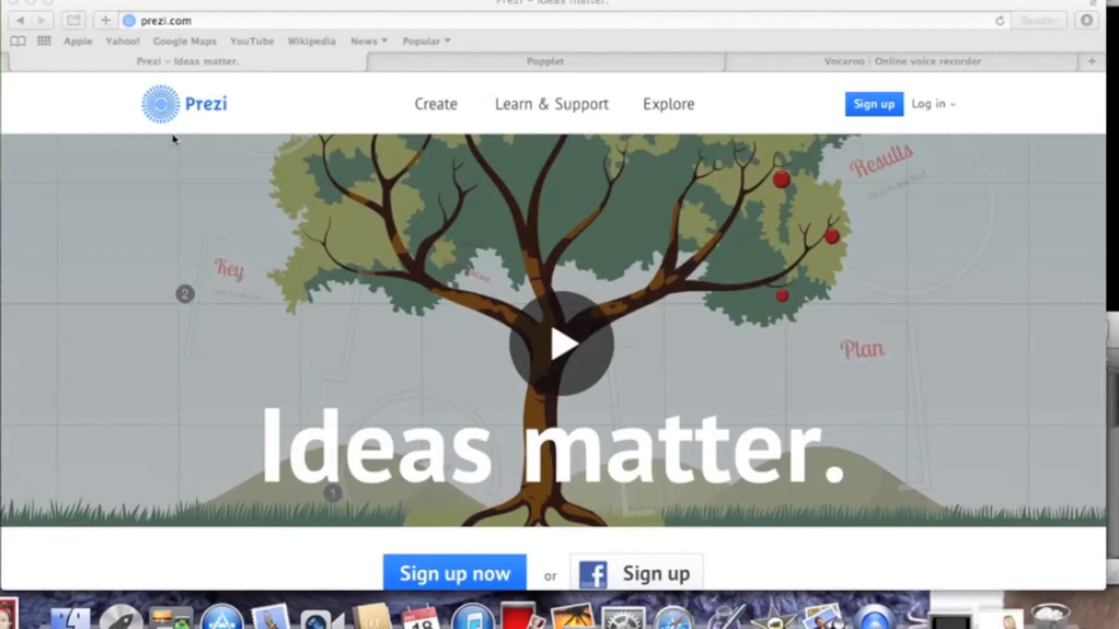
{"action": "left_click", "coordinate": [544, 61]}
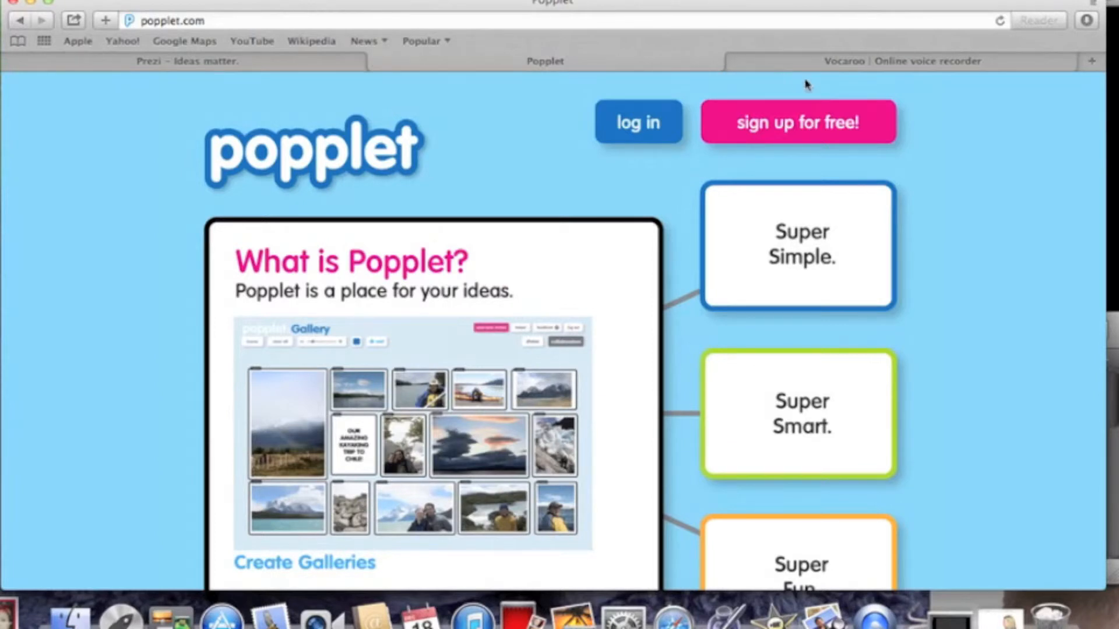
{"action": "mouse_move", "coordinate": [830, 91]}
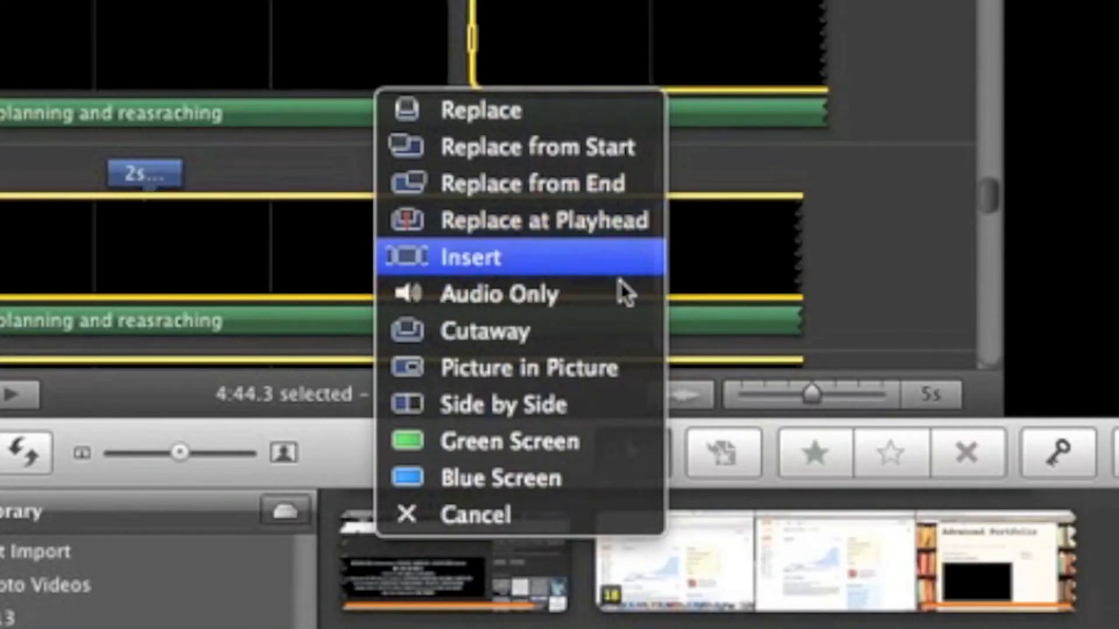
{"action": "mouse_move", "coordinate": [521, 367]}
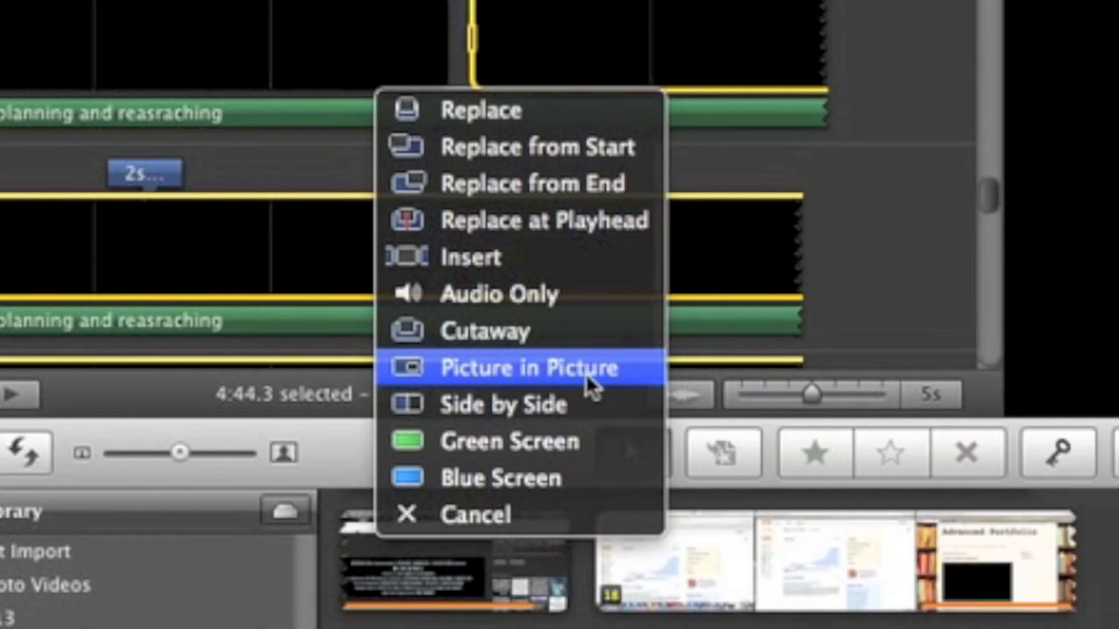